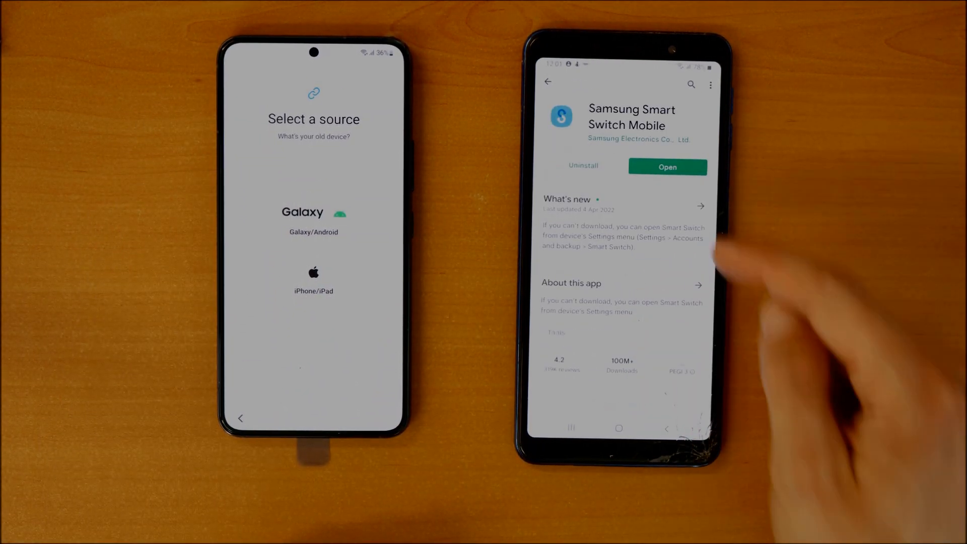
# Step: Scroll the Smart Switch screen to reach the Galaxy/Android source option
pyautogui.scroll(-3)
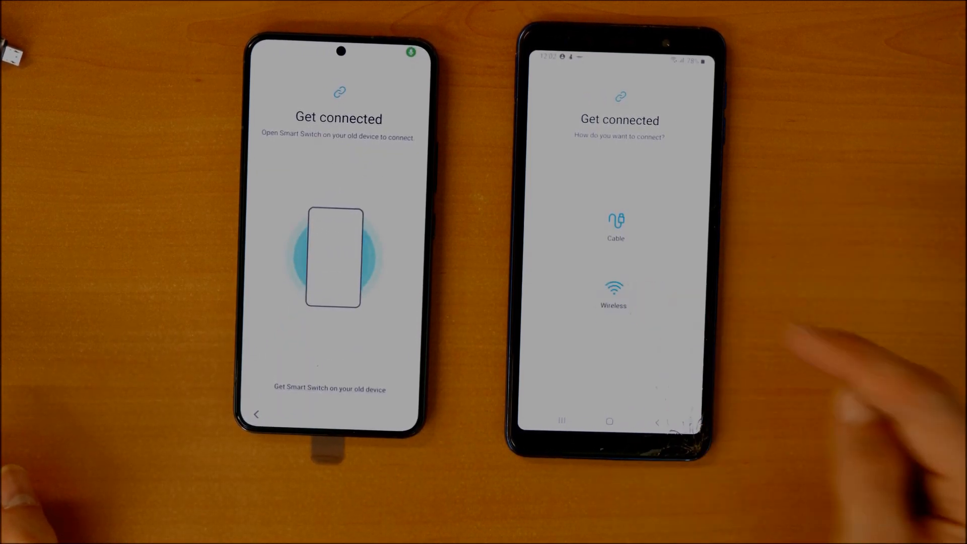
pyautogui.click(613, 295)
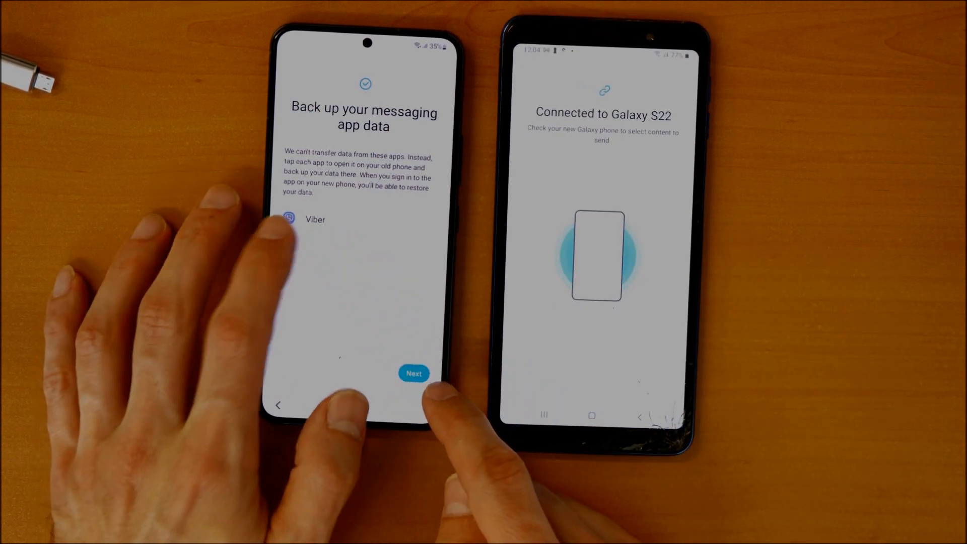
# Step: Accept the Viber 'Back up your messaging app data' notice and continue
pyautogui.click(413, 373)
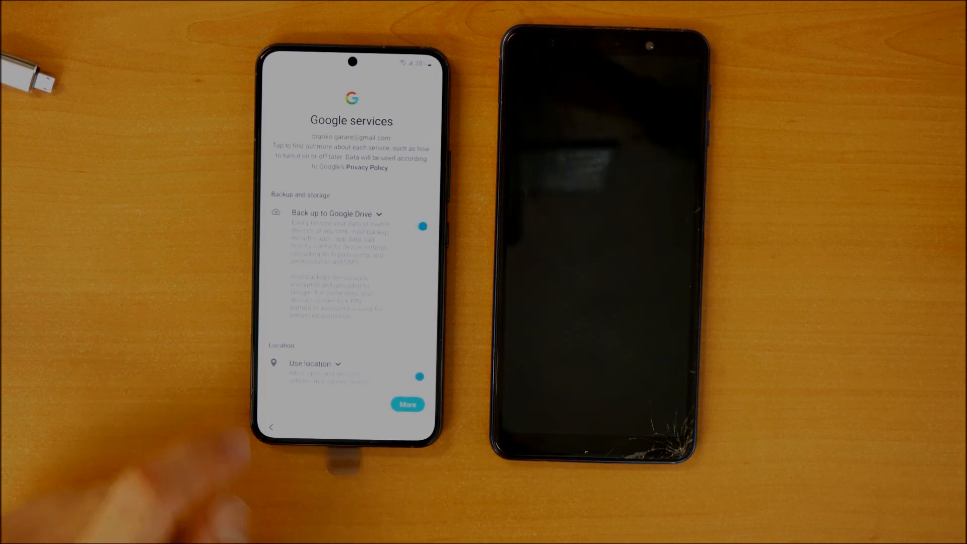
# Step: Scroll through the new phone's Google services setup page
pyautogui.scroll(3)
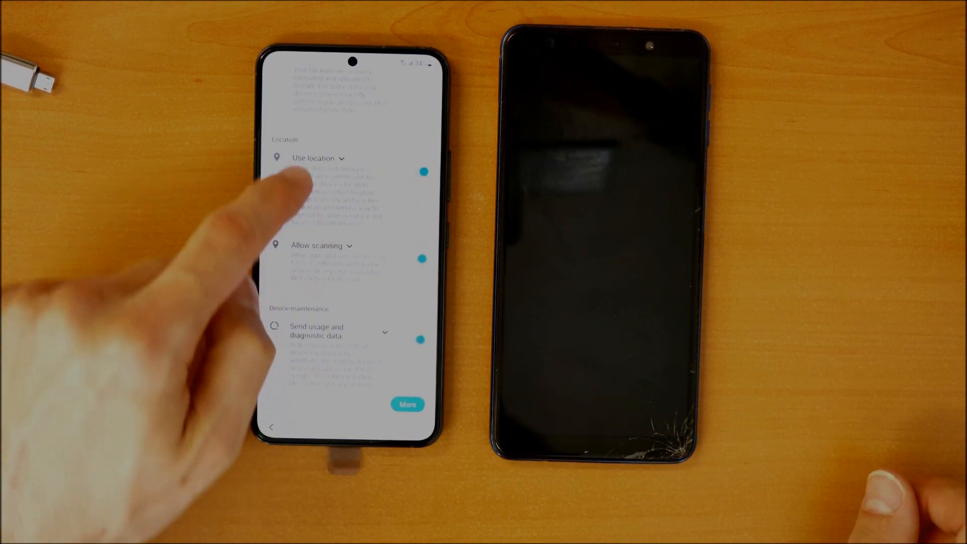
# Step: Confirm the search engine, skip phone protection, and skip Samsung account sign-in
pyautogui.scroll(3)
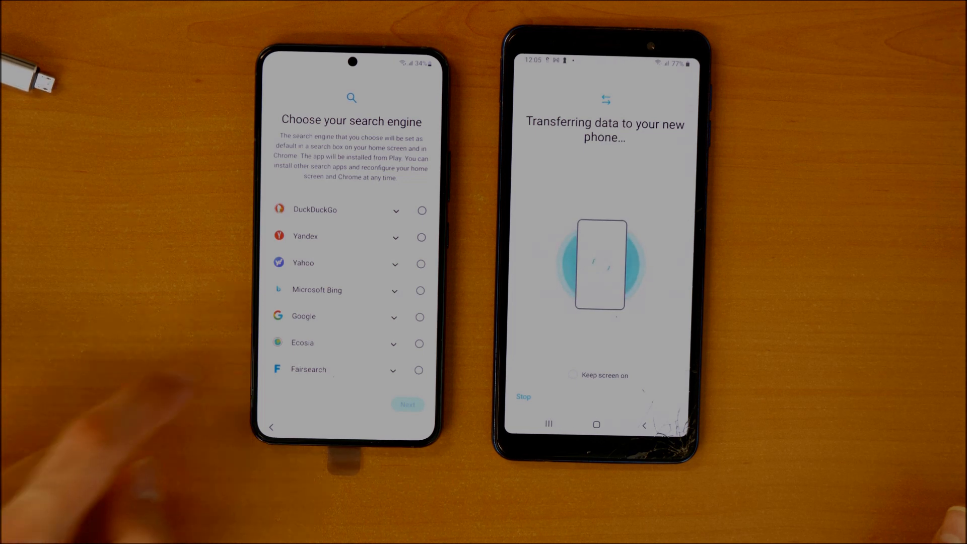
pyautogui.click(421, 266)
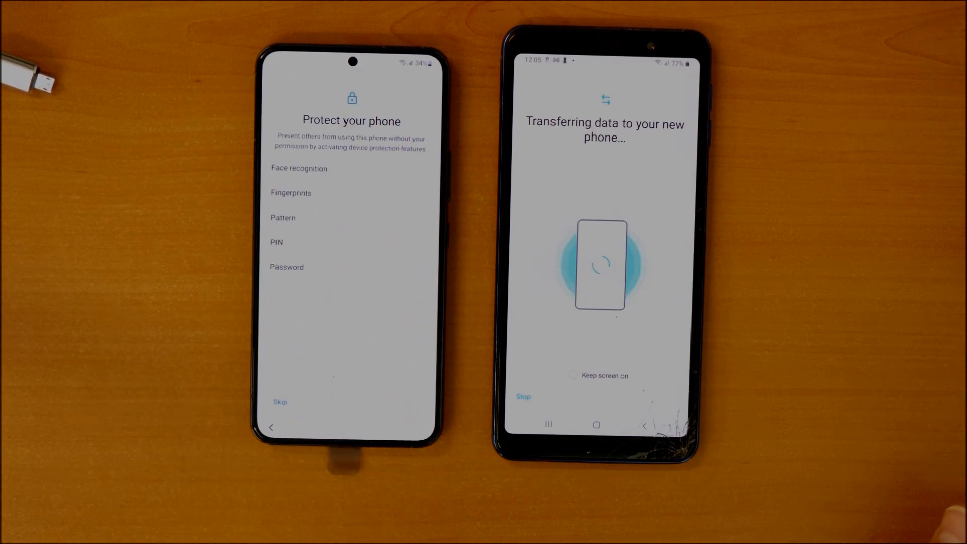
pyautogui.click(280, 402)
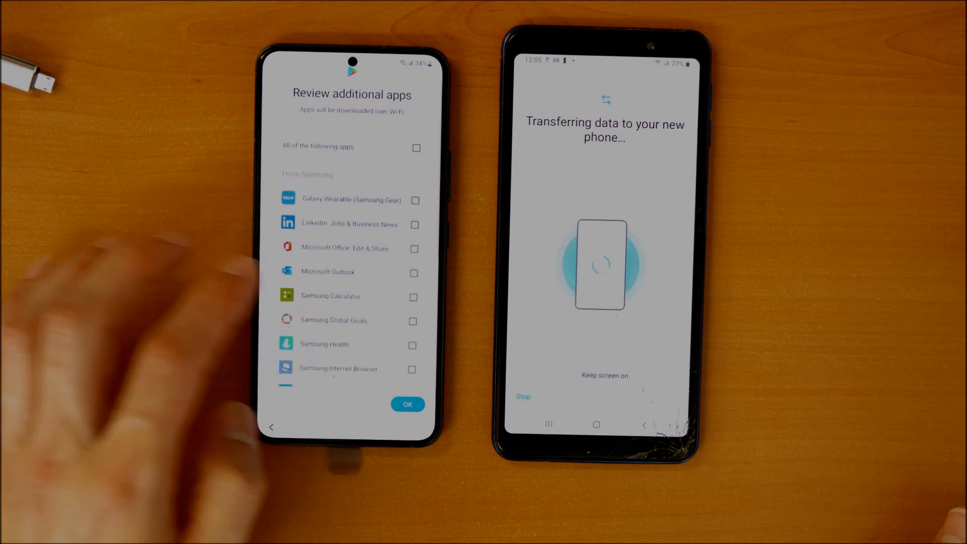
pyautogui.scroll(-3)
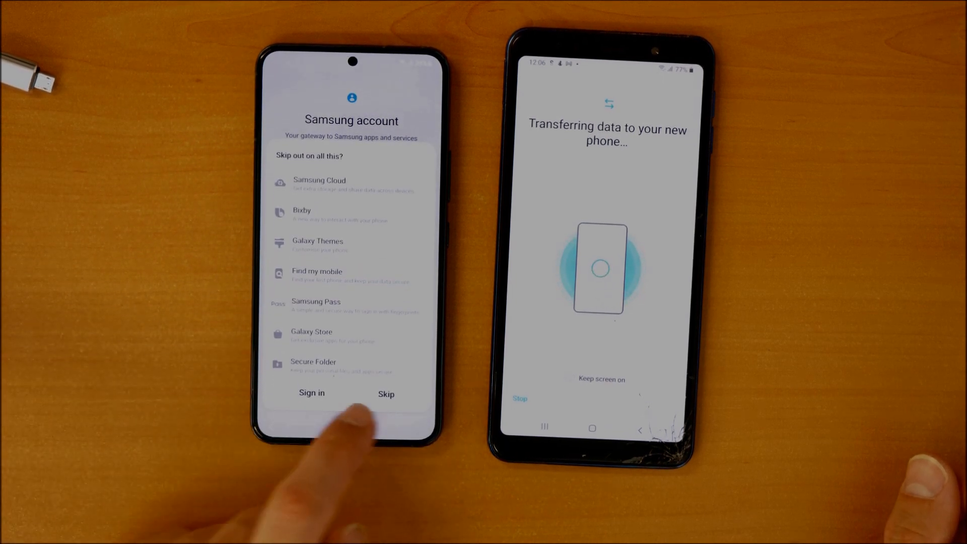
pyautogui.click(385, 393)
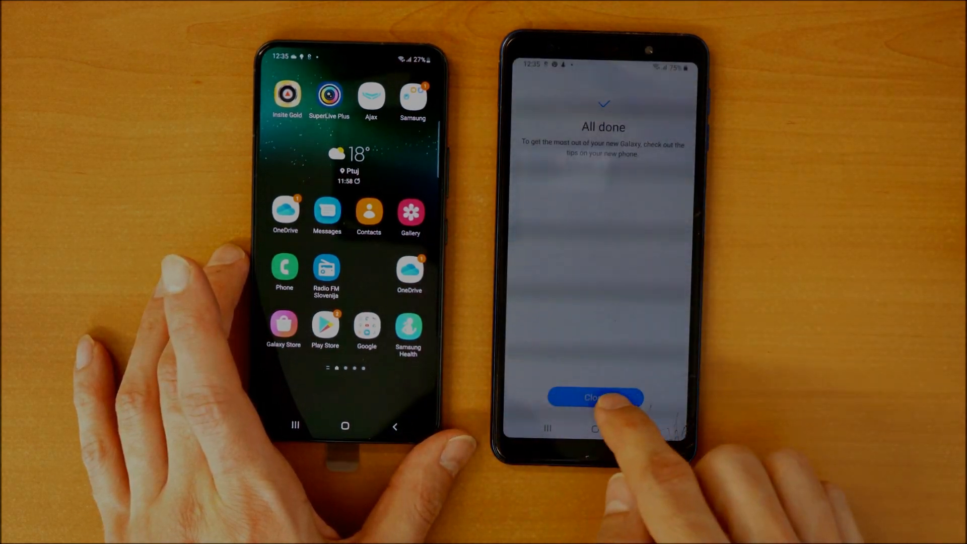
# Step: Close the old phone's All done screen once the transfer completes
pyautogui.click(594, 398)
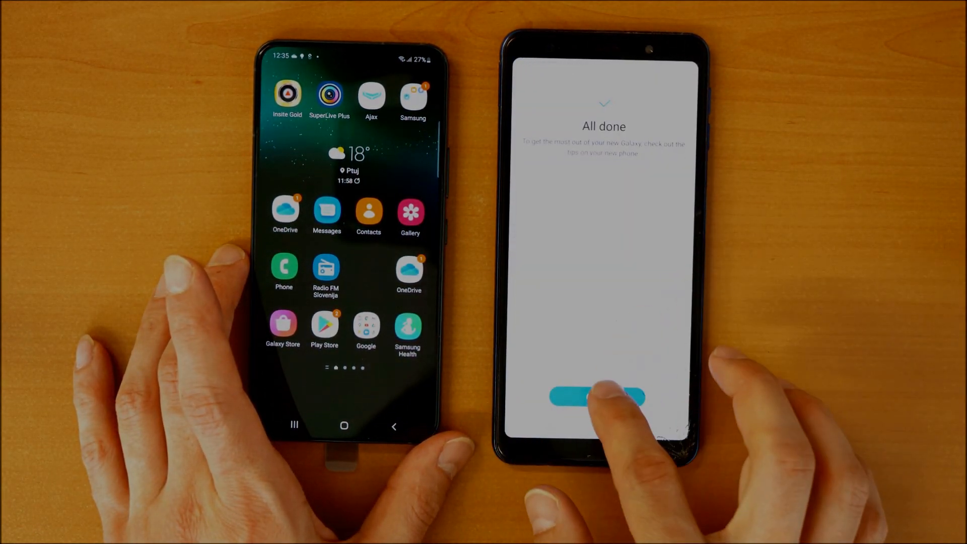